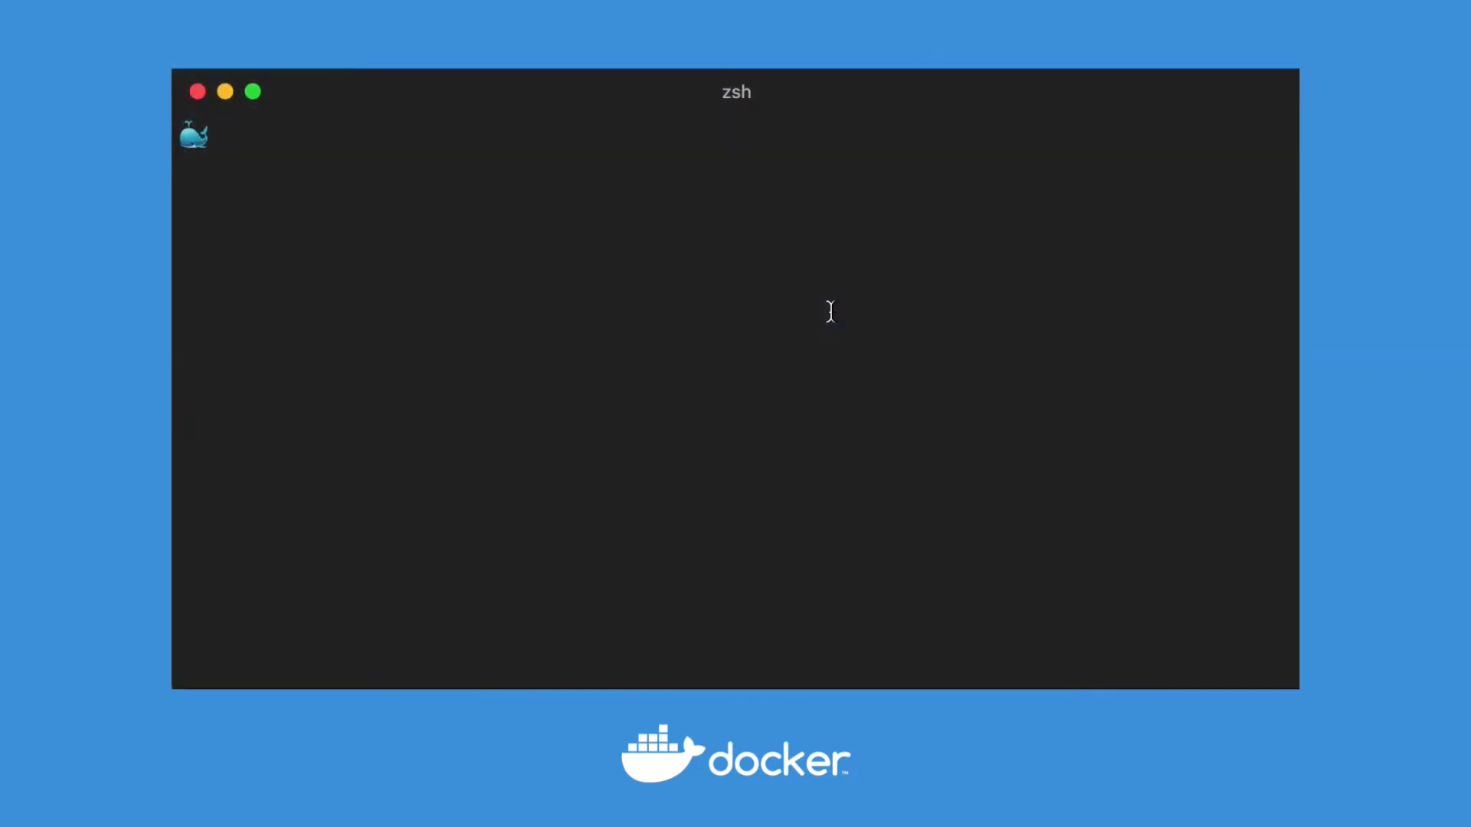
Enable the local single-node Kubernetes cluster in Preferences and apply the change.
type("docker swarm")
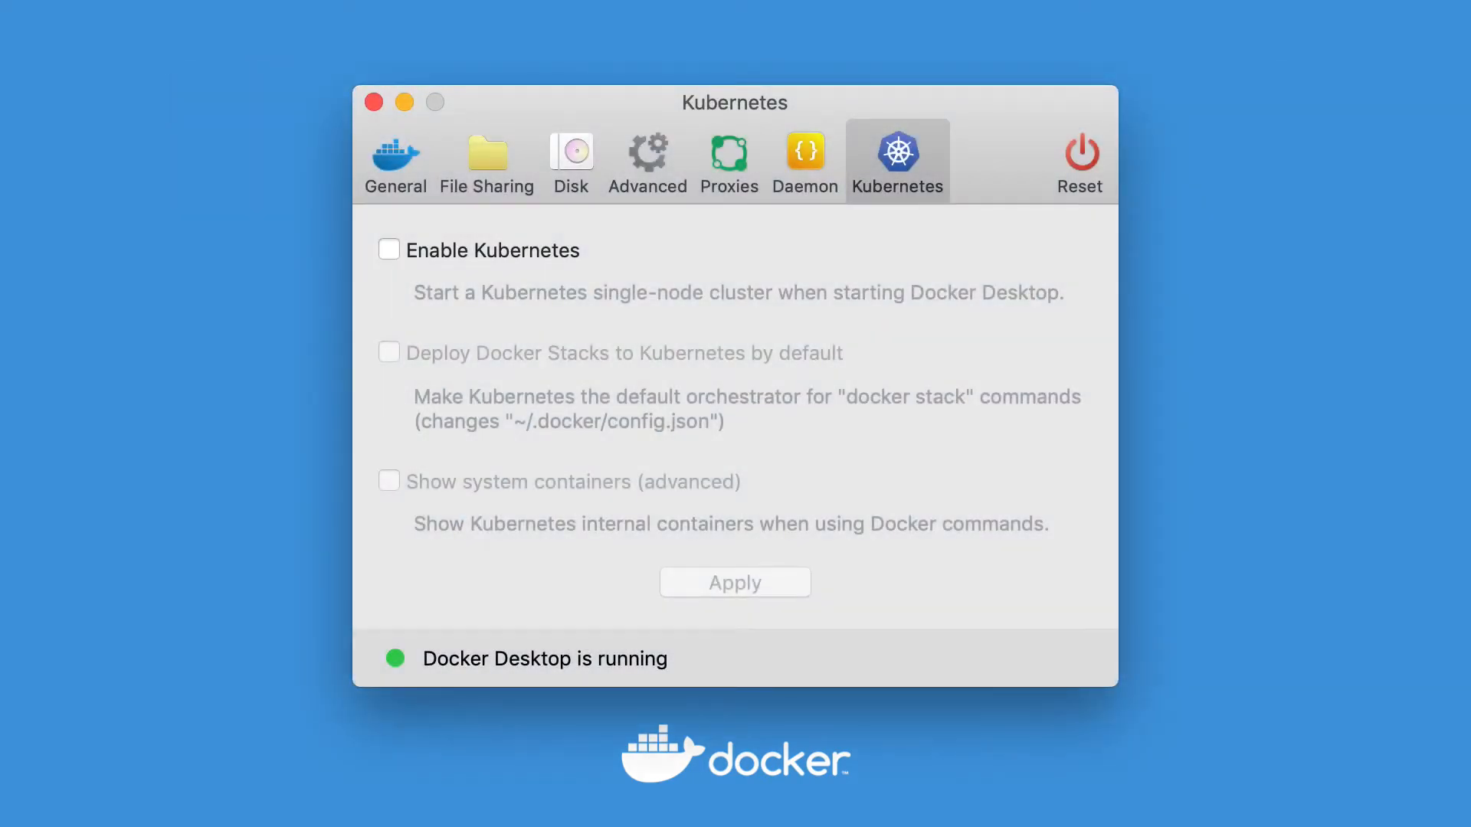
left_click(388, 250)
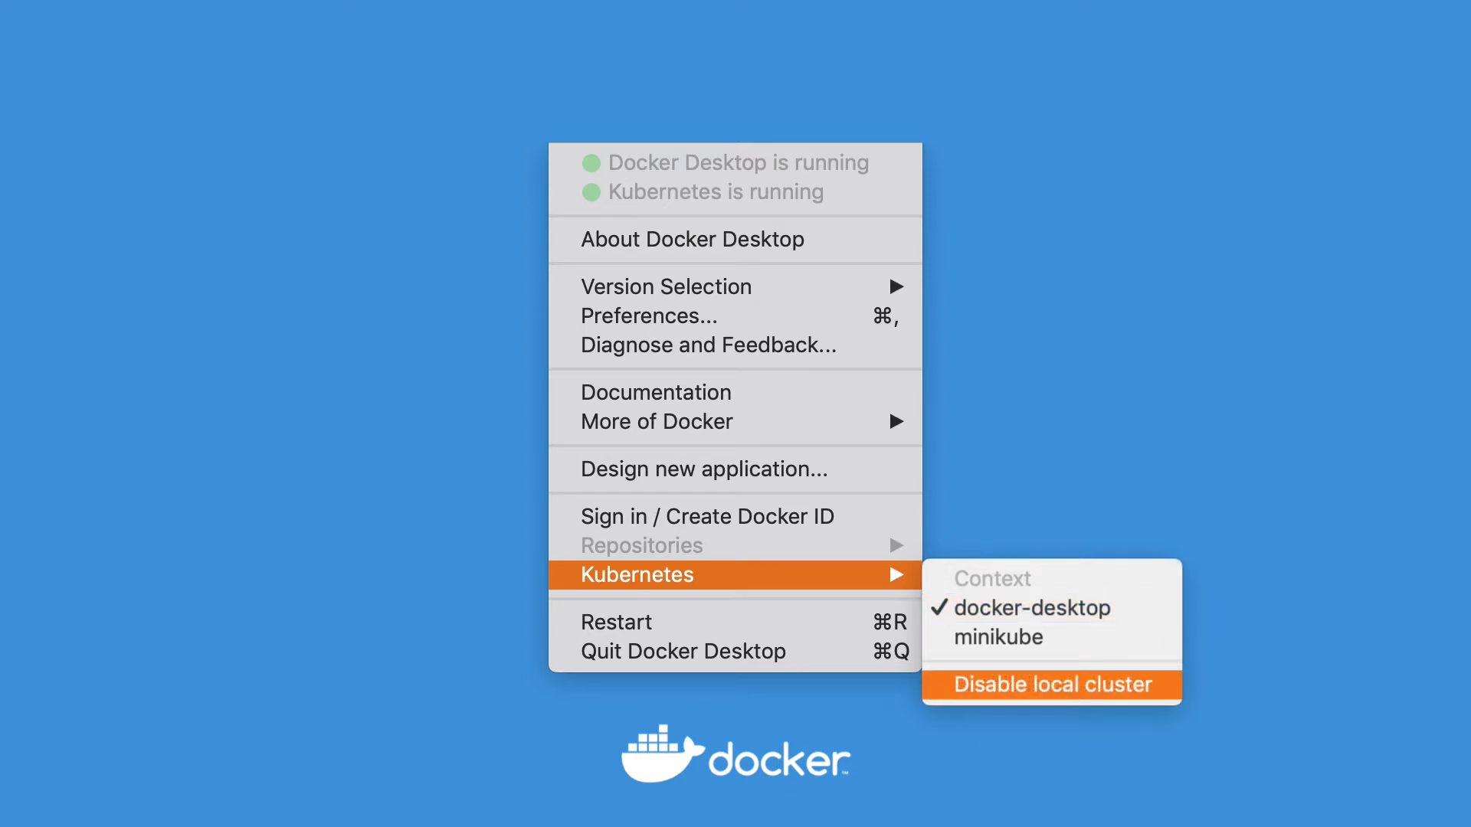
left_click(1051, 685)
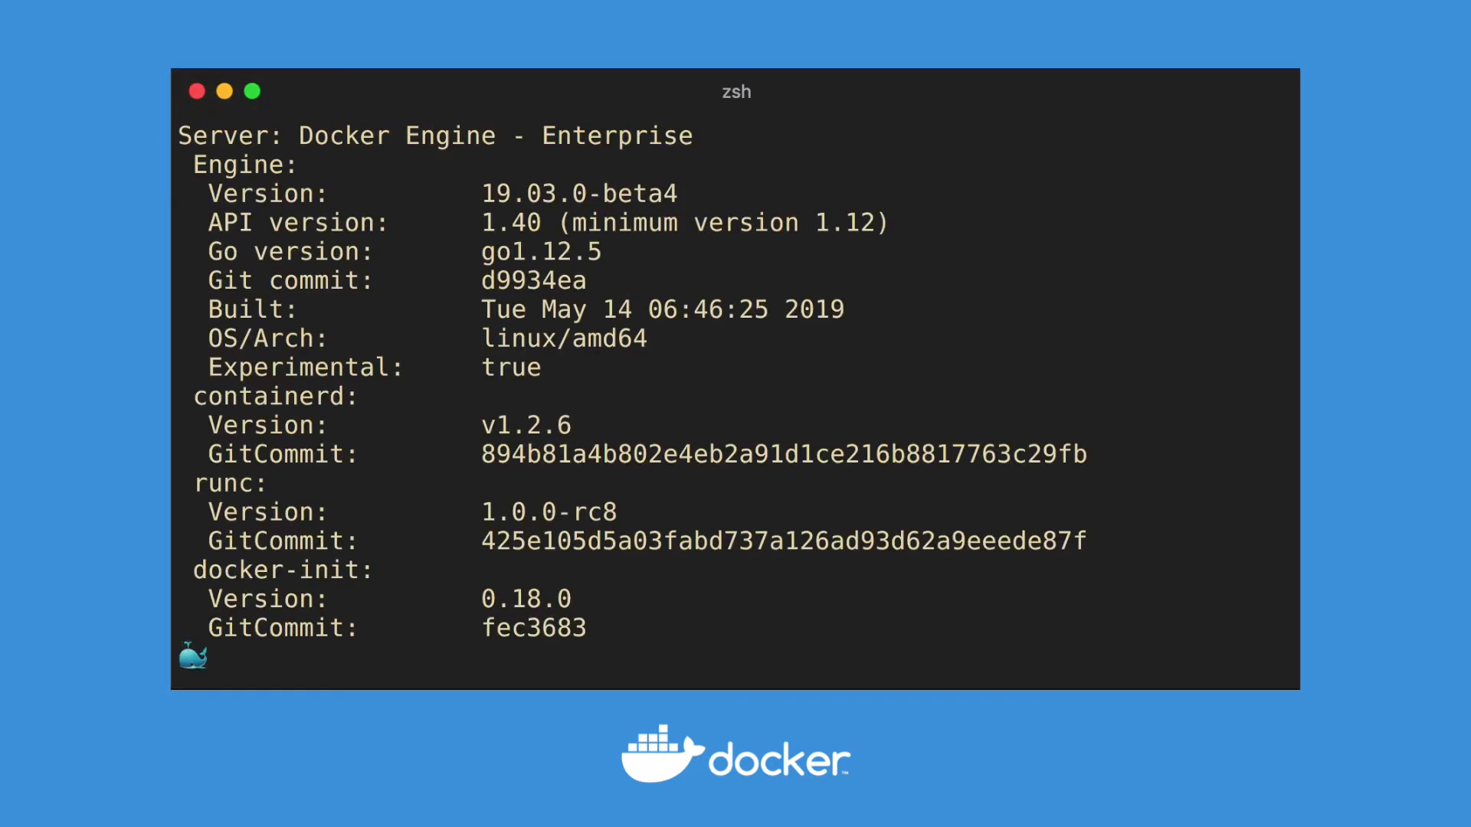
Run docker version to see Engine - Enterprise 19.03.0-beta4, then start a kubectl version query.
type("docker version")
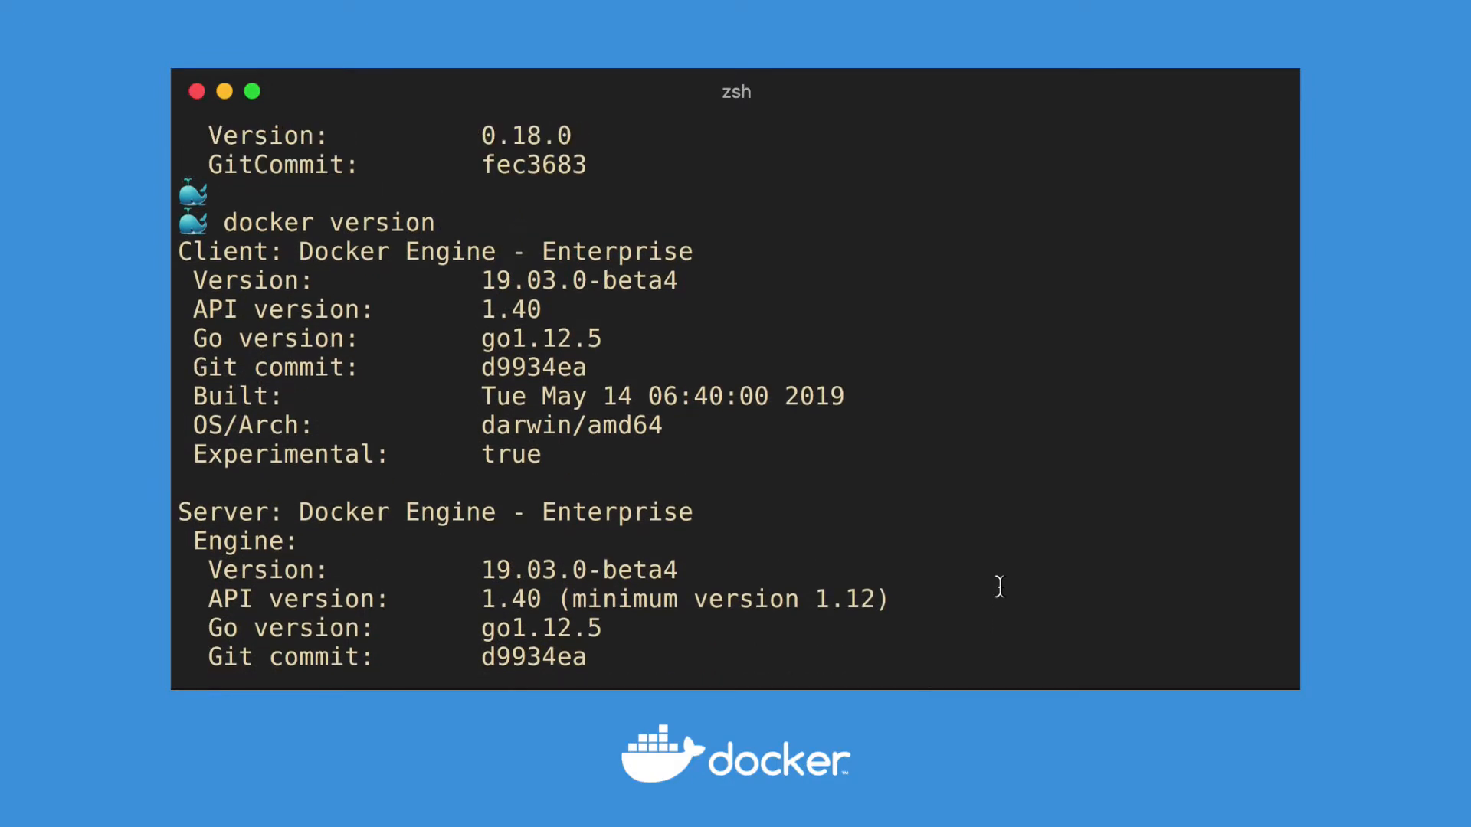
scroll("down", 3)
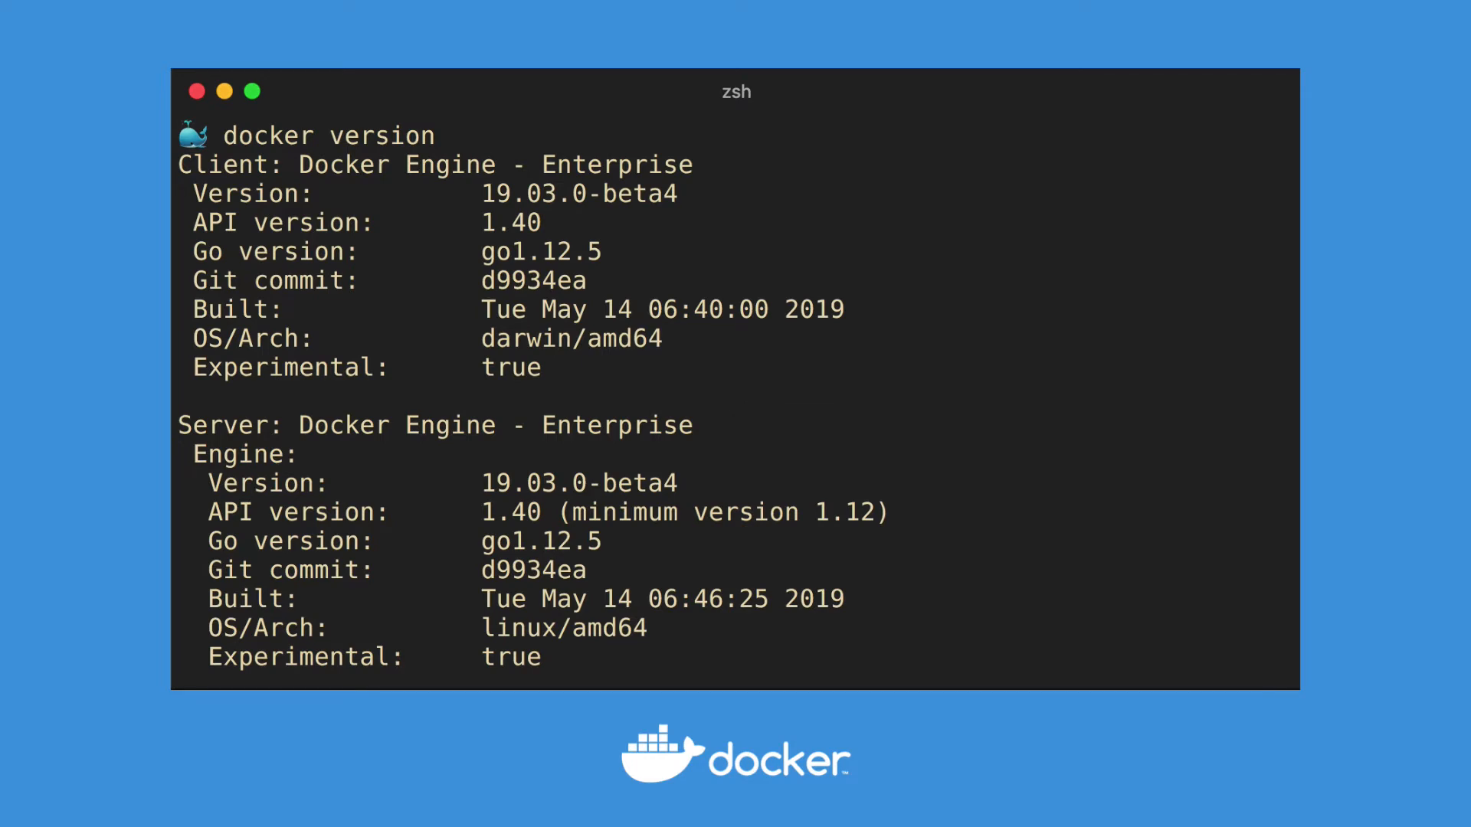
type("kub")
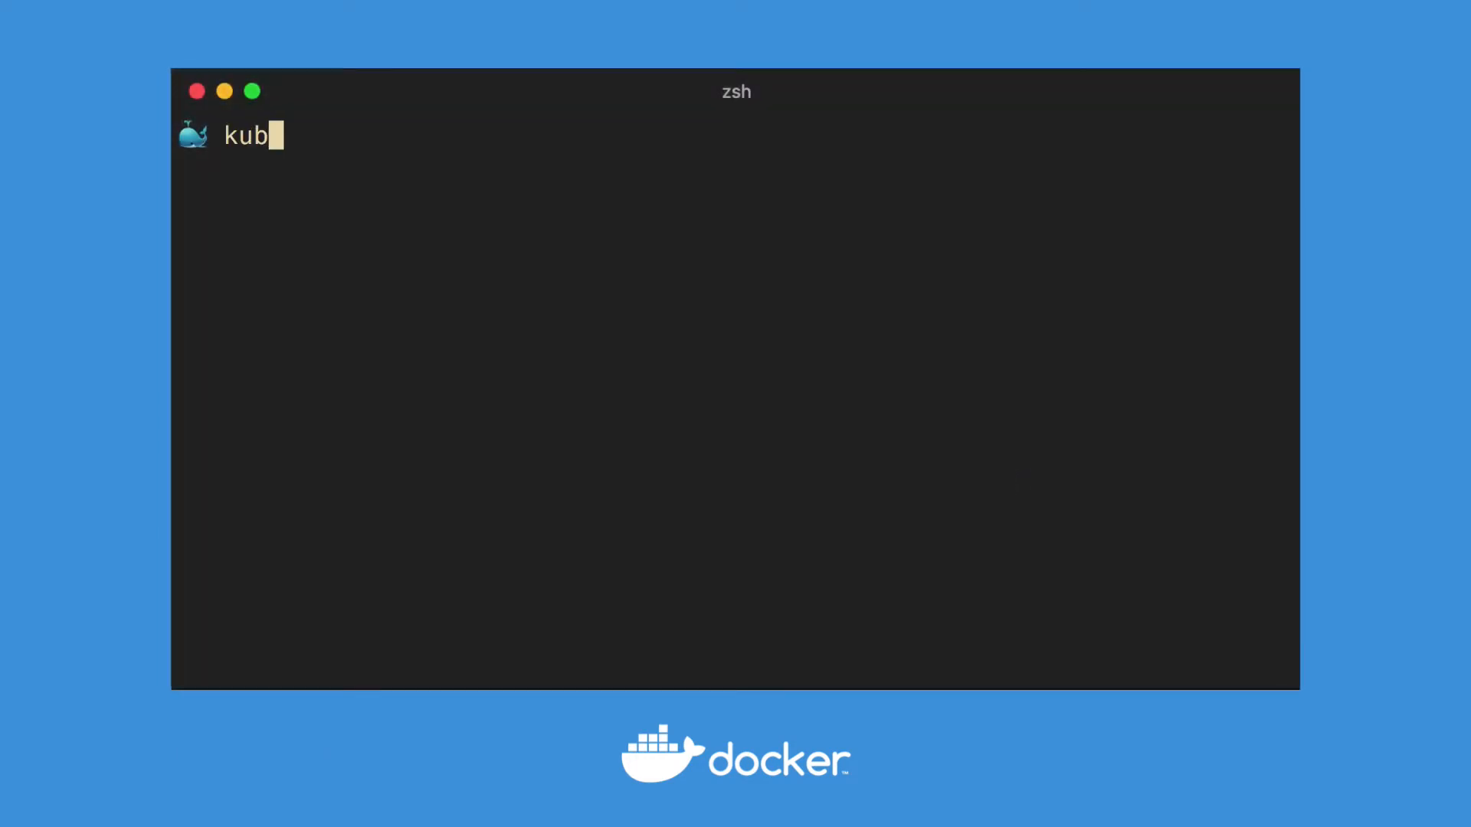
type("ectl versi")
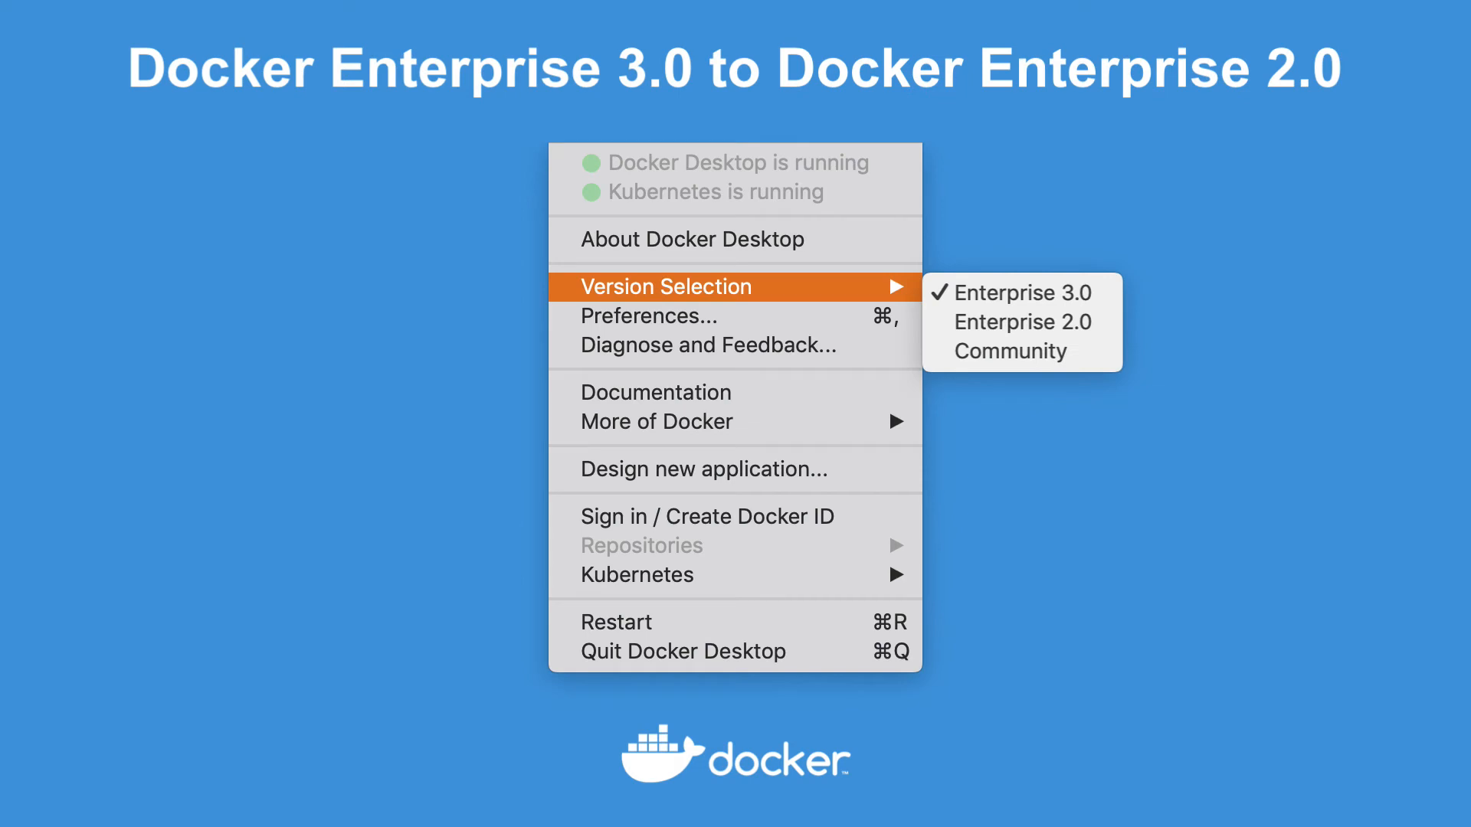
Switch the engine version pack from Enterprise 3.0 to Enterprise 2.0.
left_click(1021, 322)
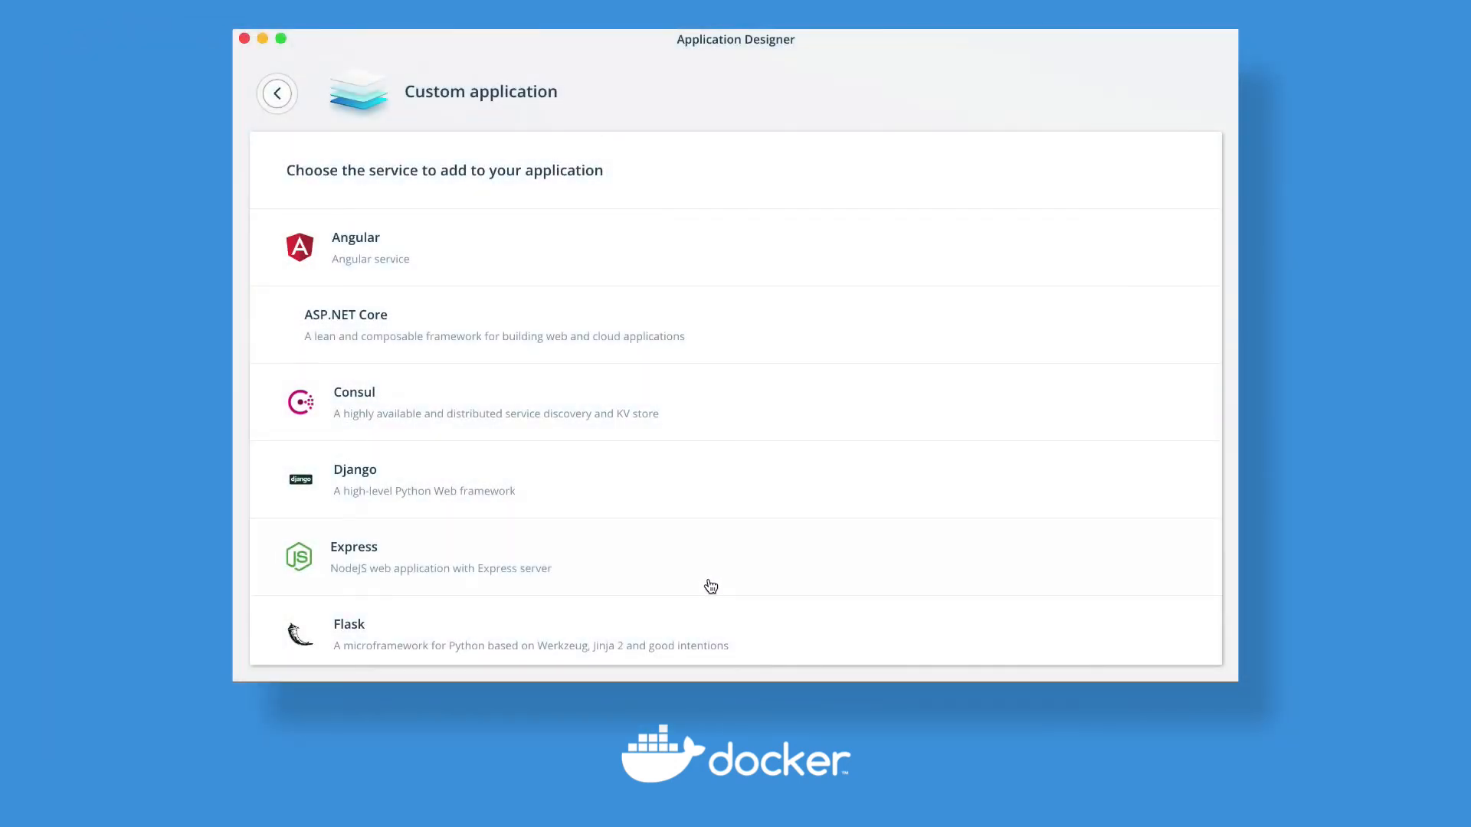
scroll("down", 3)
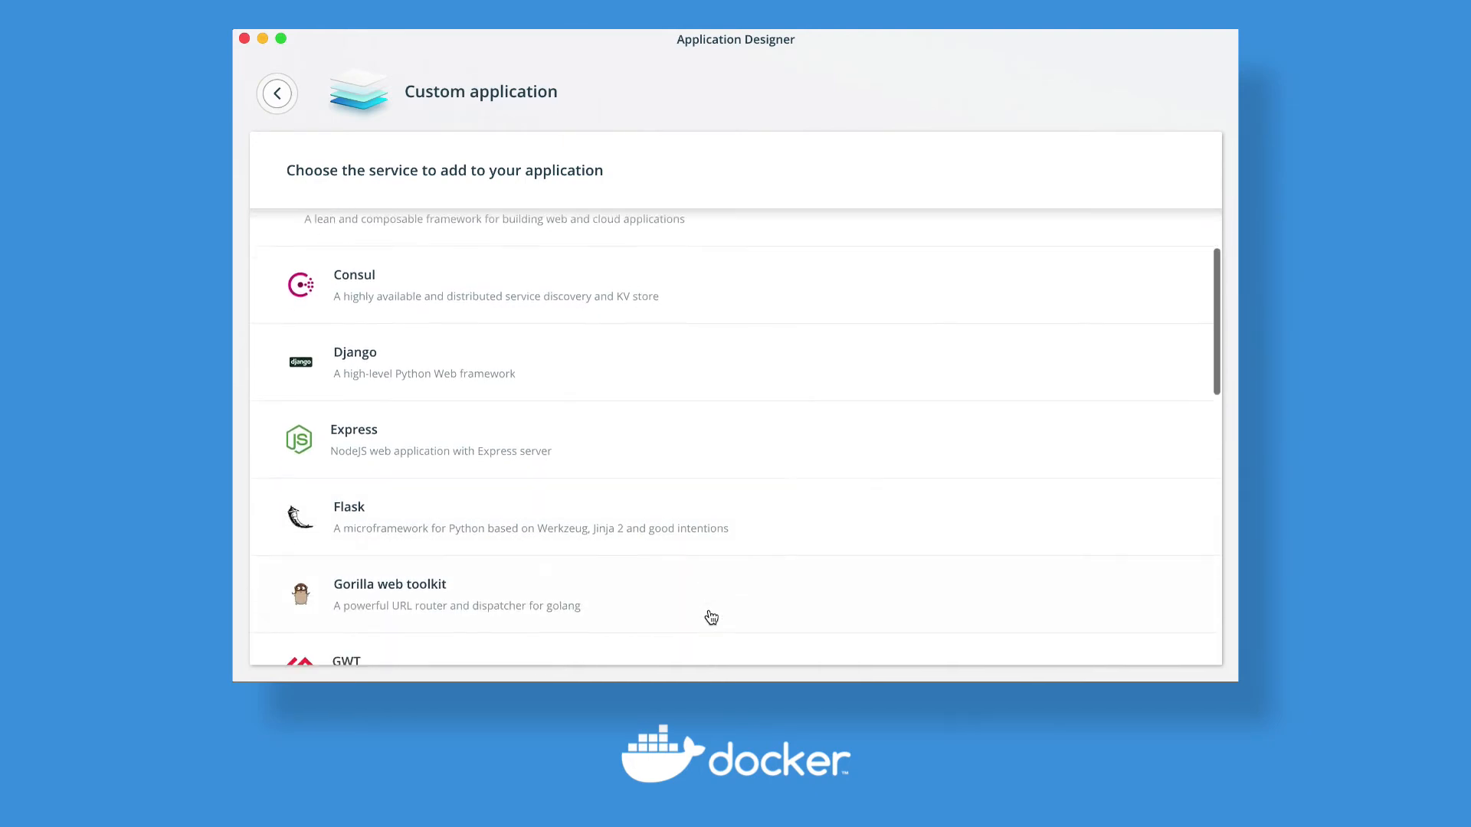
scroll("down", 3)
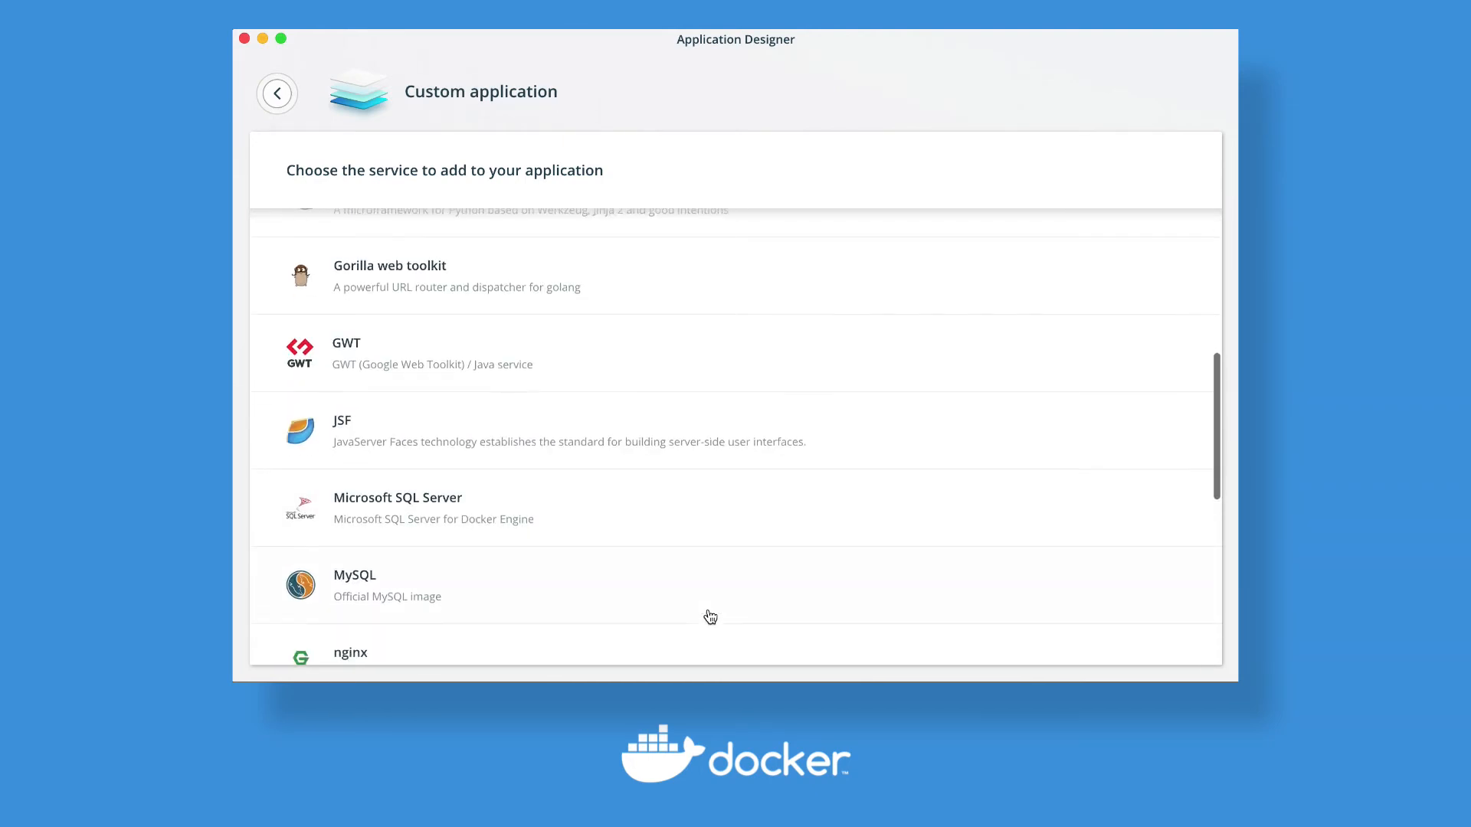
left_click(275, 94)
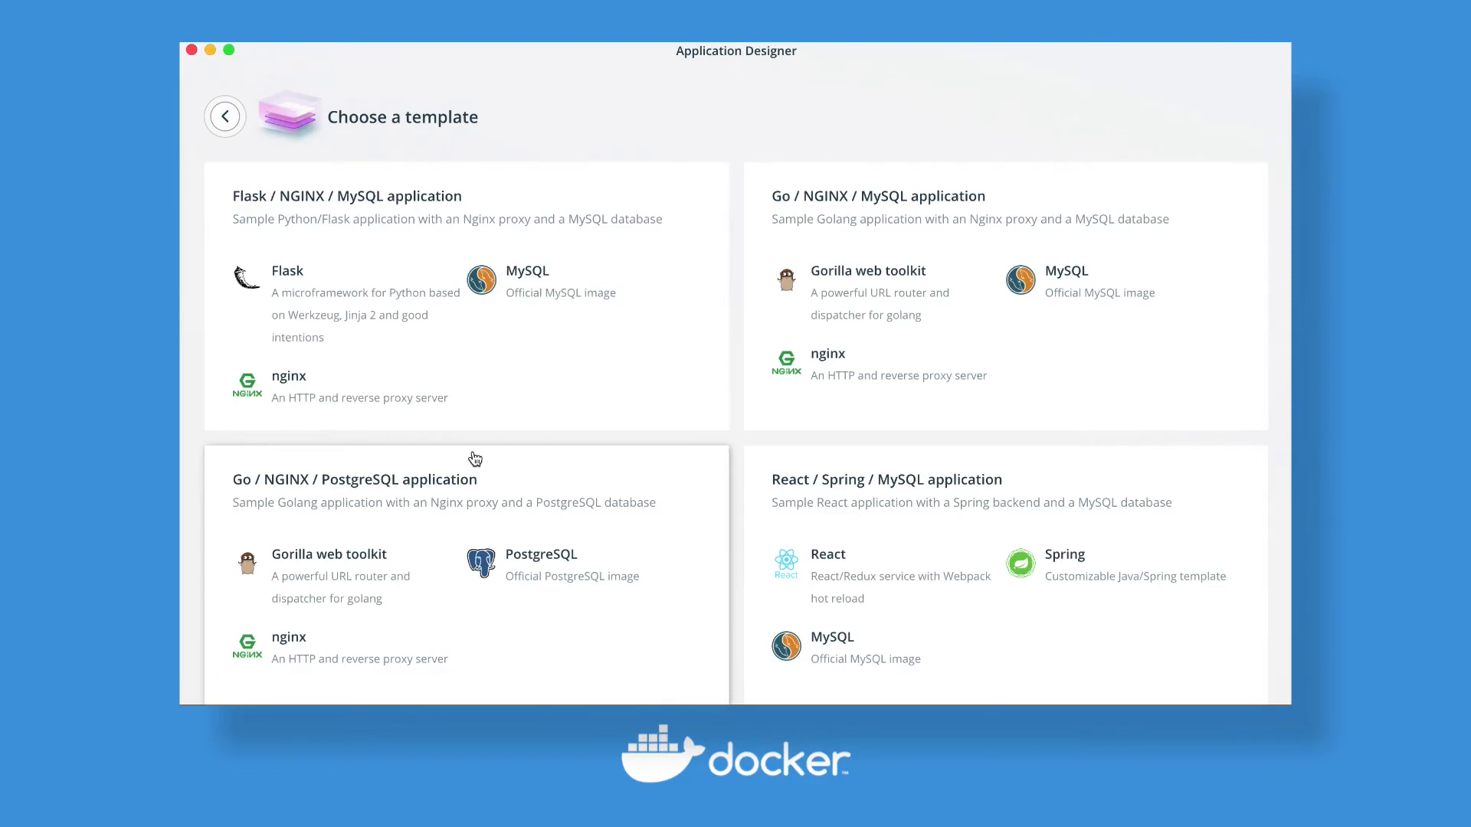
Create a React / Spring / MySQL template app with its default front, back and db settings.
scroll("down", 3)
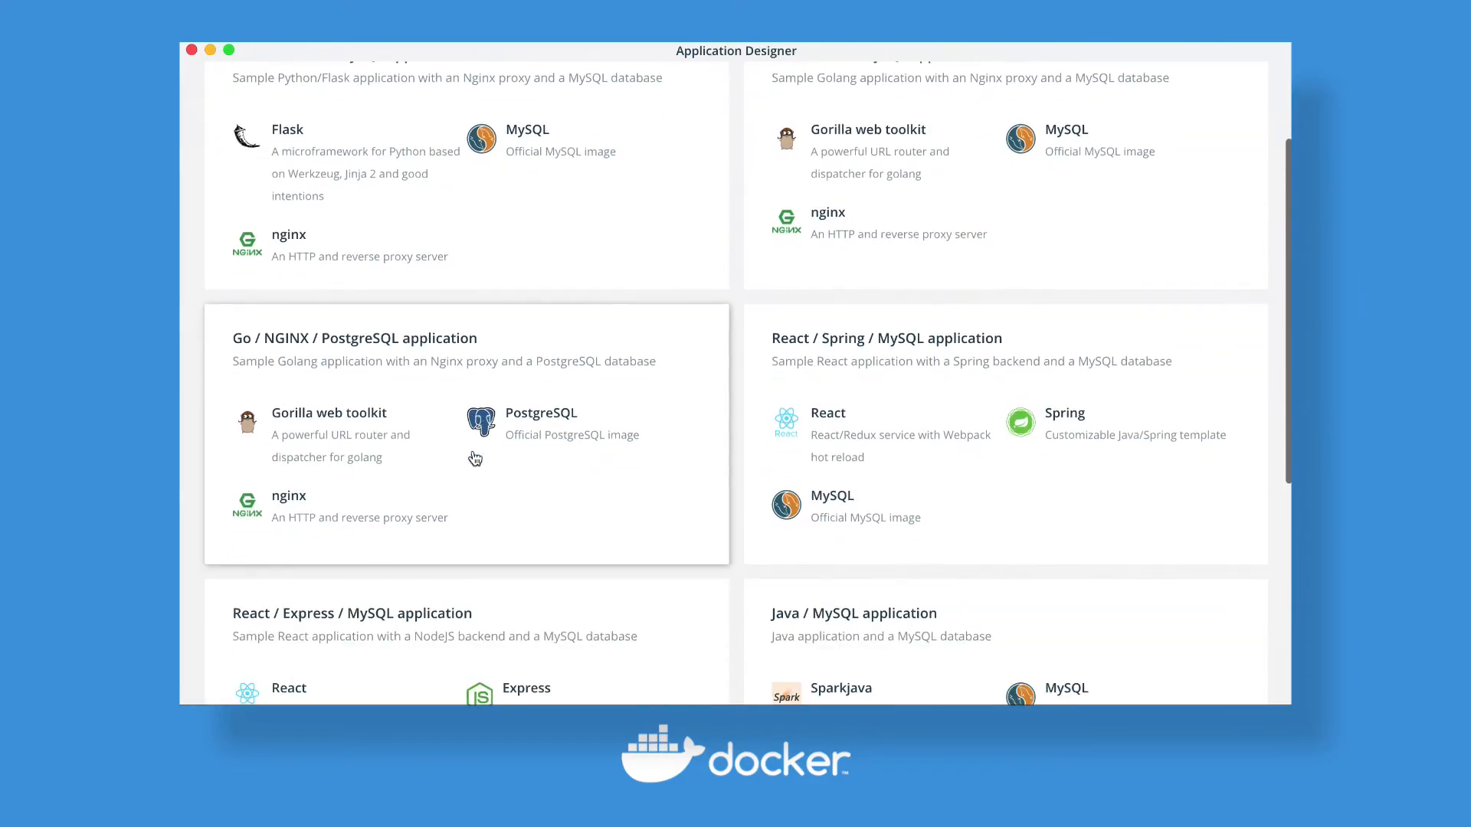
scroll("down", 3)
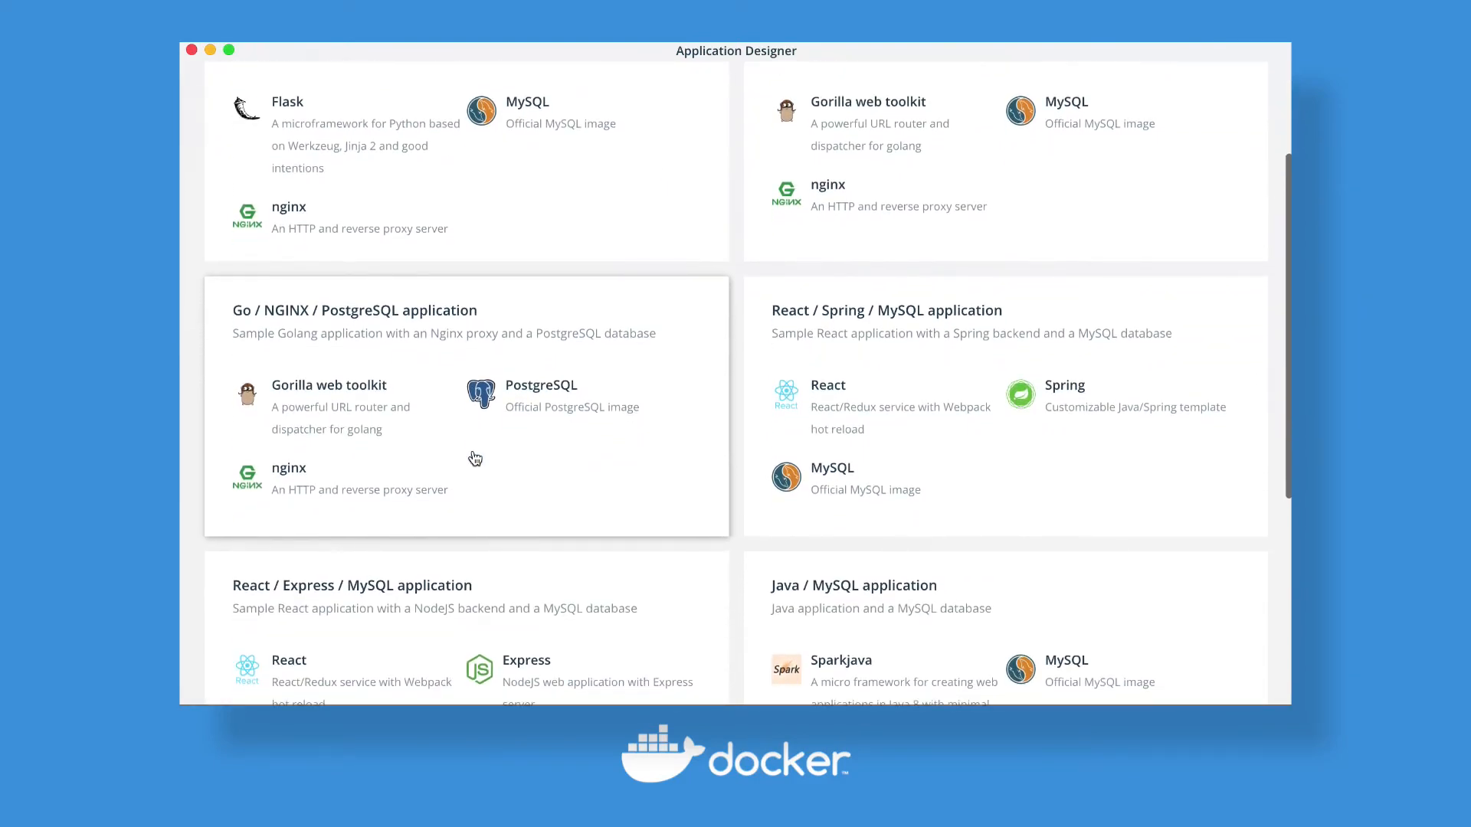
scroll("down", 3)
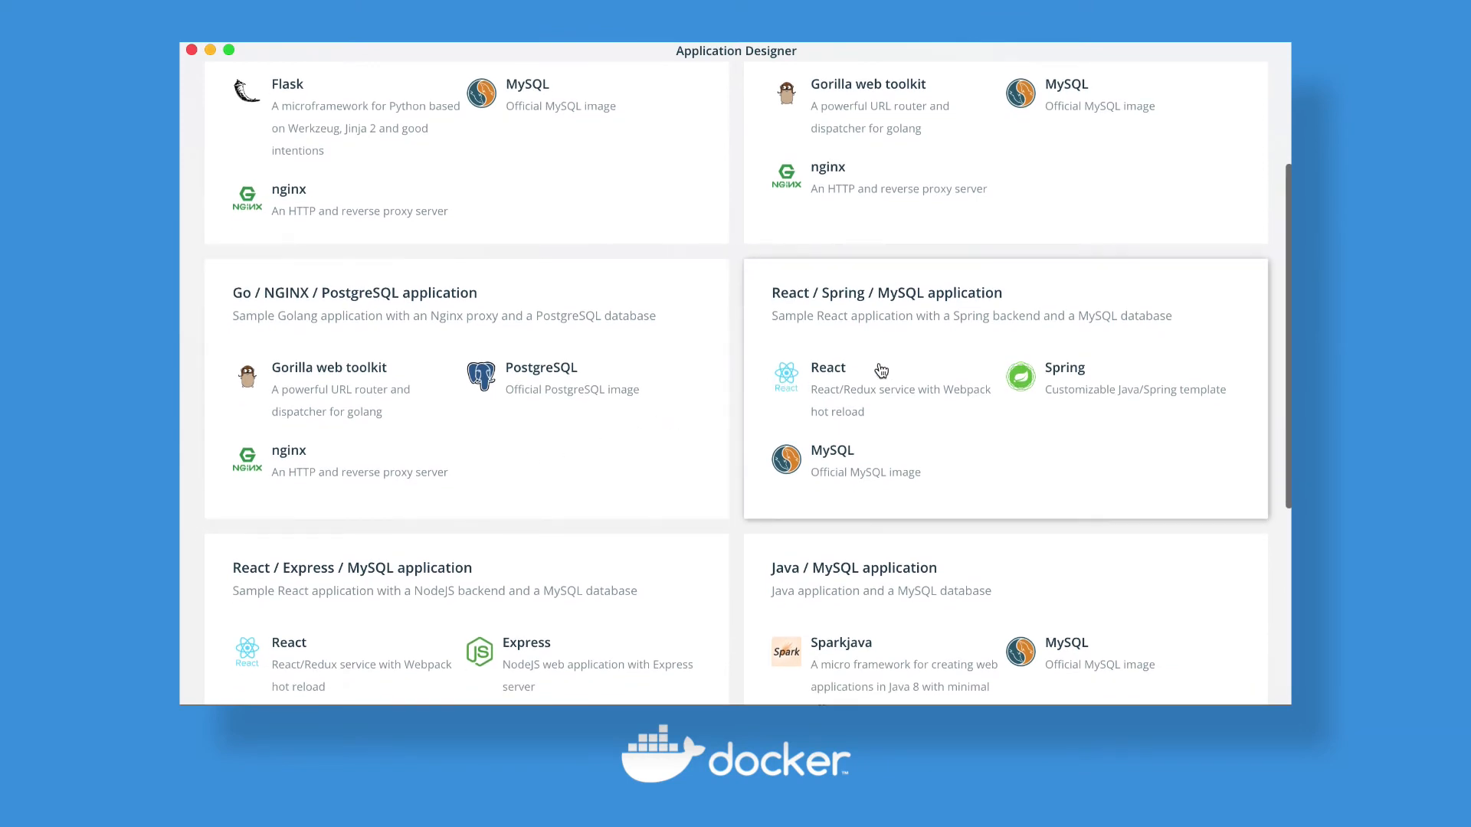
mouse_move(921, 364)
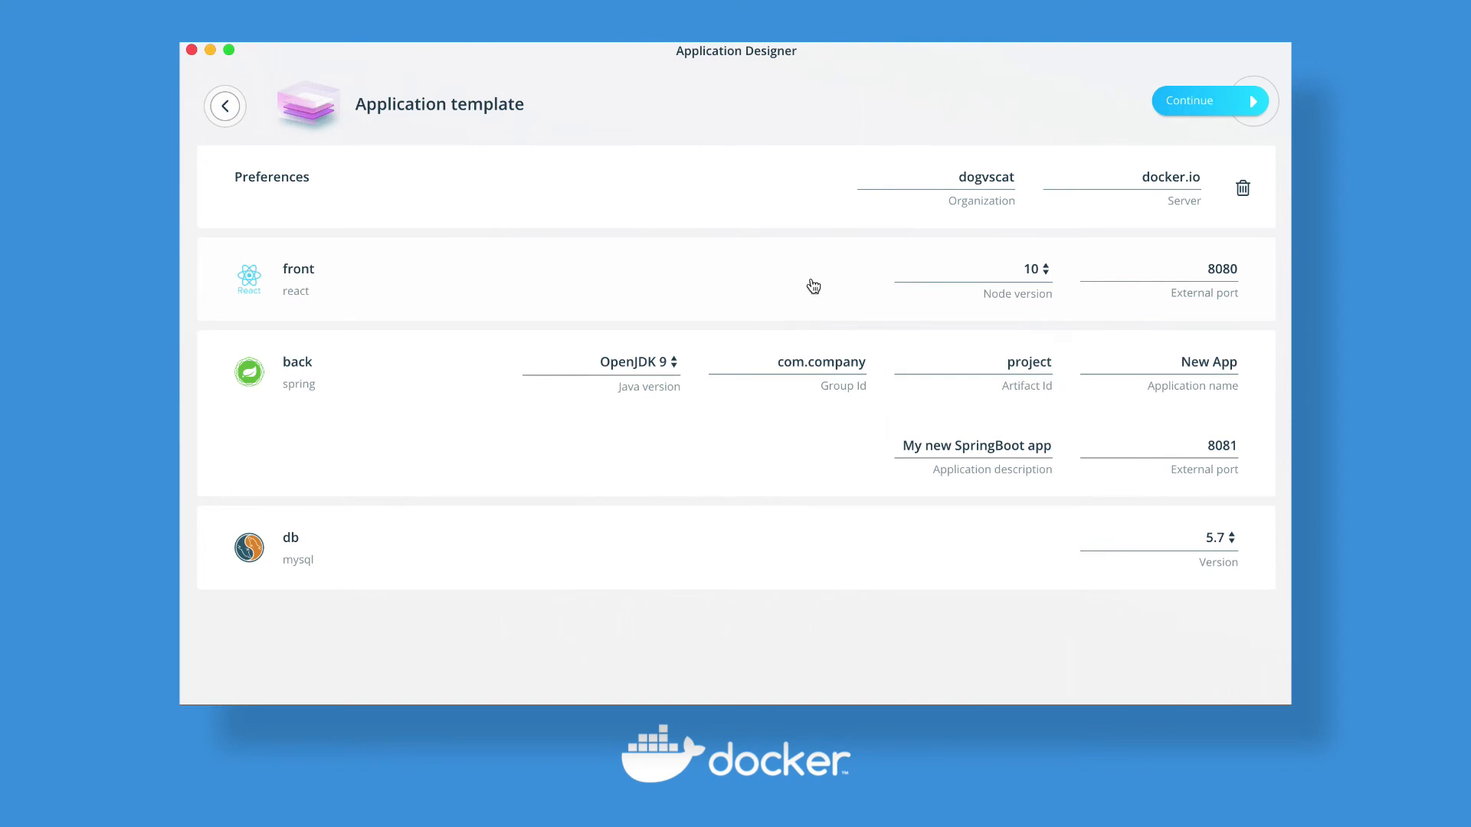
mouse_move(1135, 105)
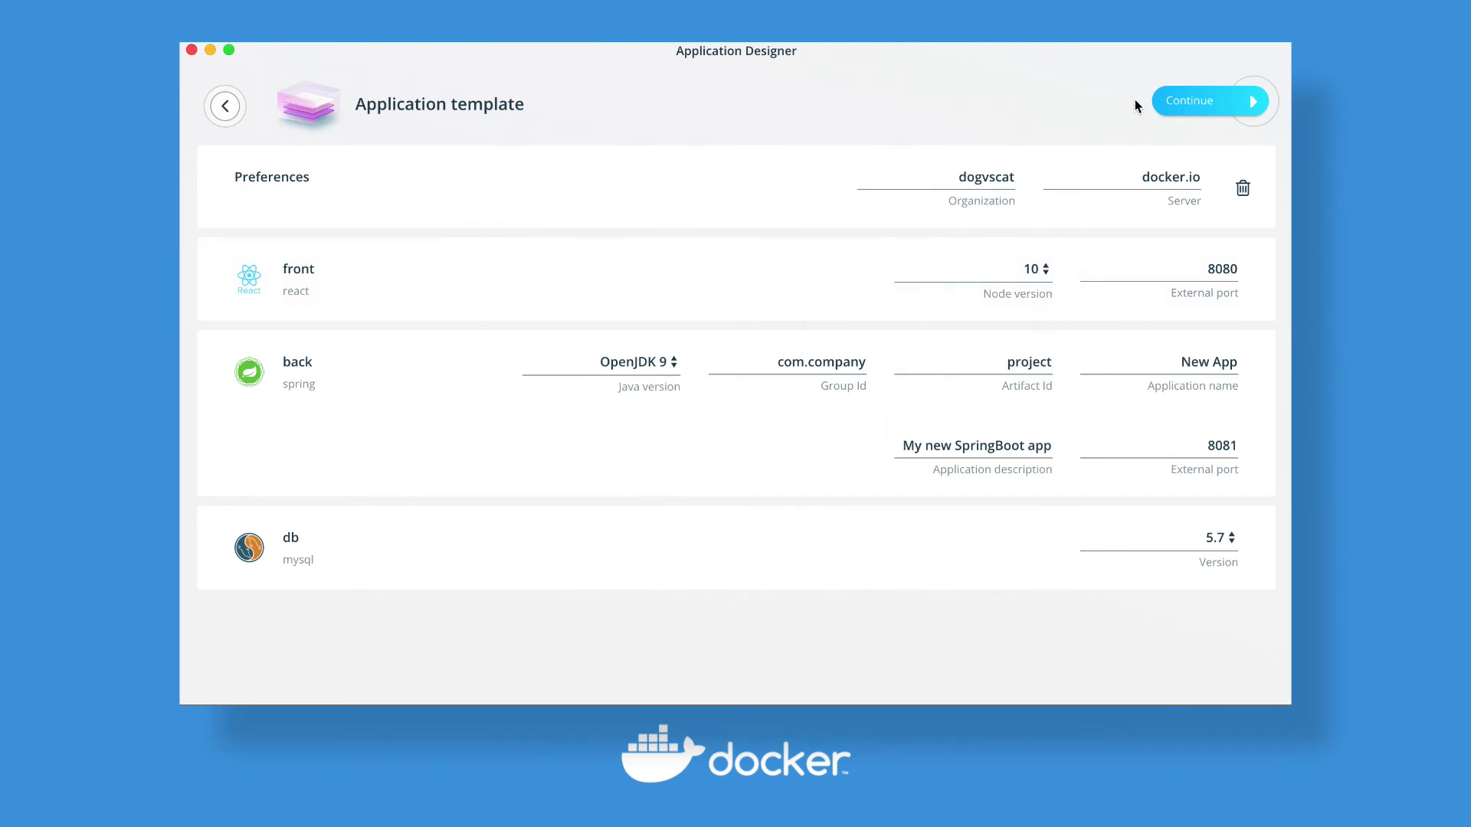
left_click(1210, 101)
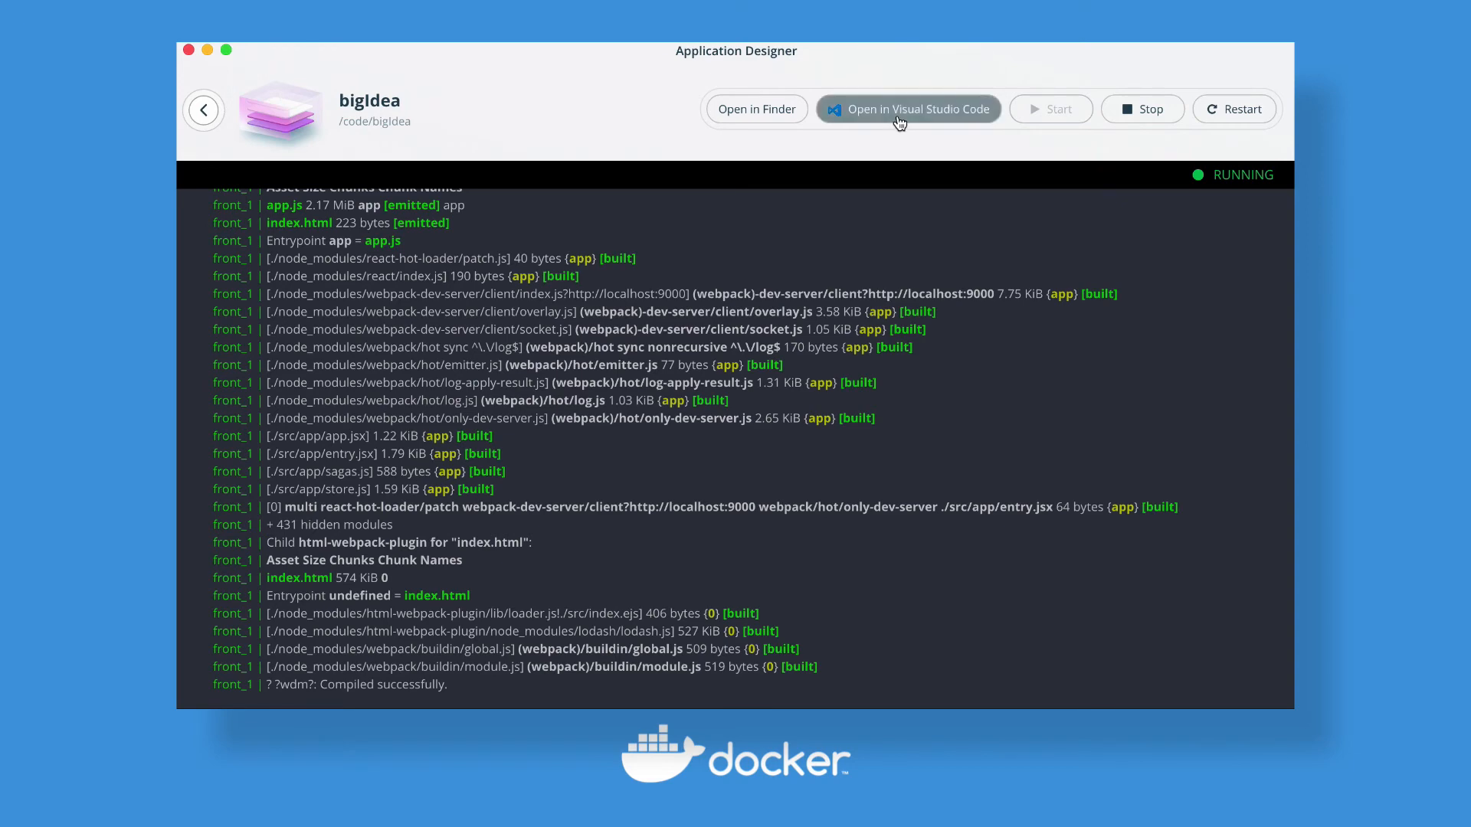
Open the running bigIdea app's source in Visual Studio Code.
left_click(907, 109)
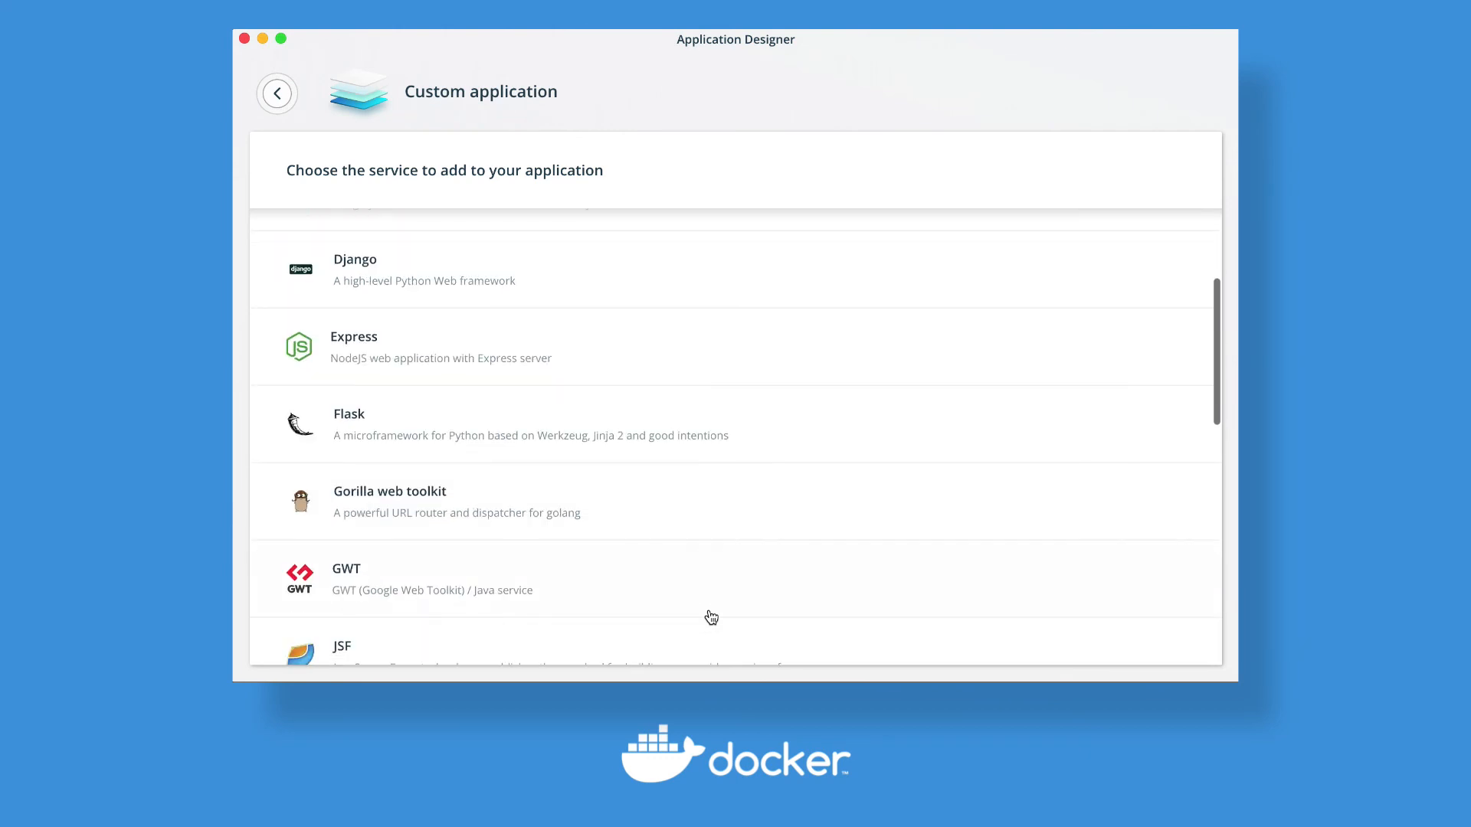
Add a Microsoft SQL Server service to the custom app and start adding another.
scroll("down", 3)
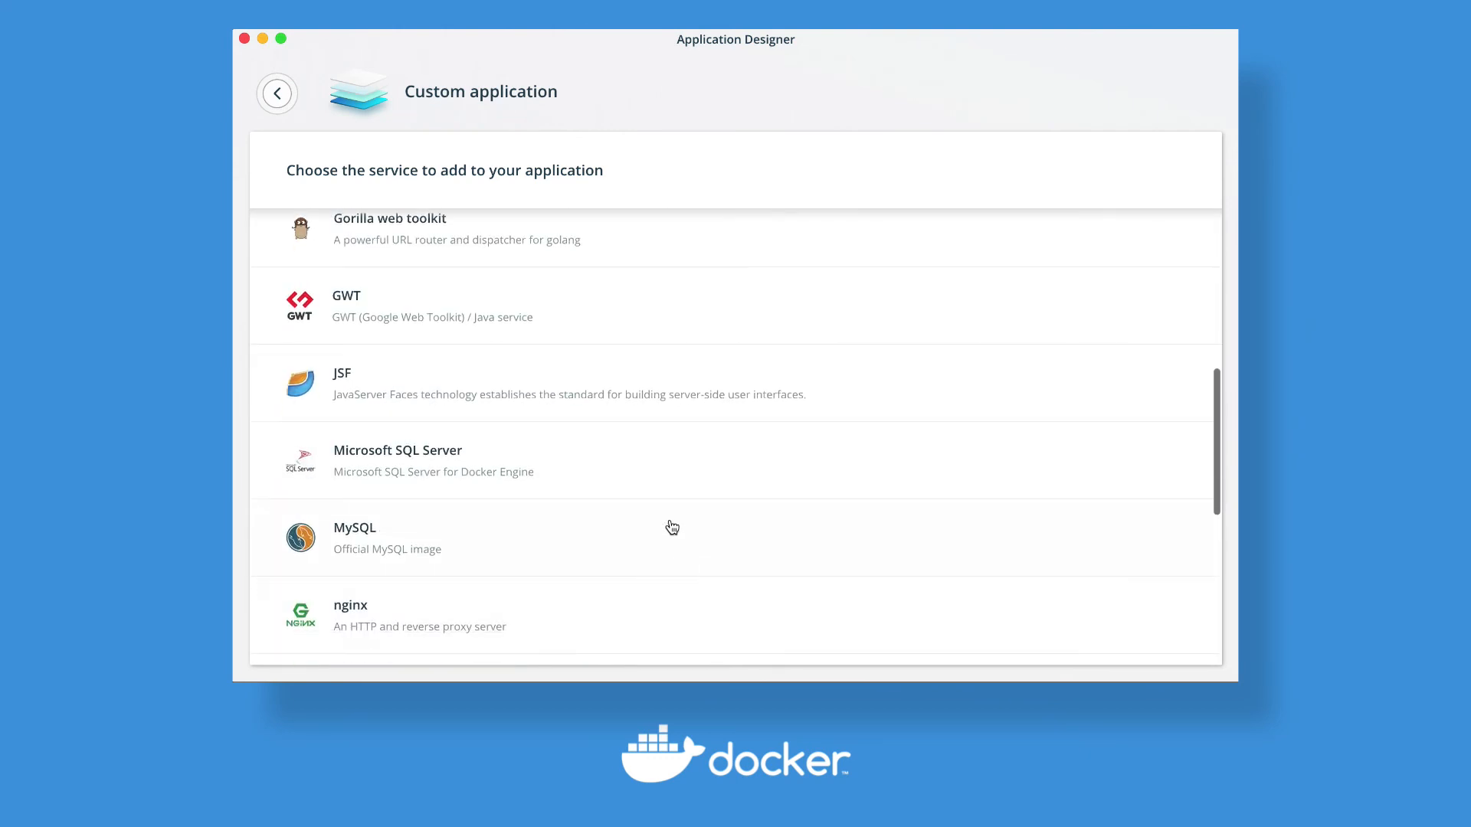
left_click(397, 460)
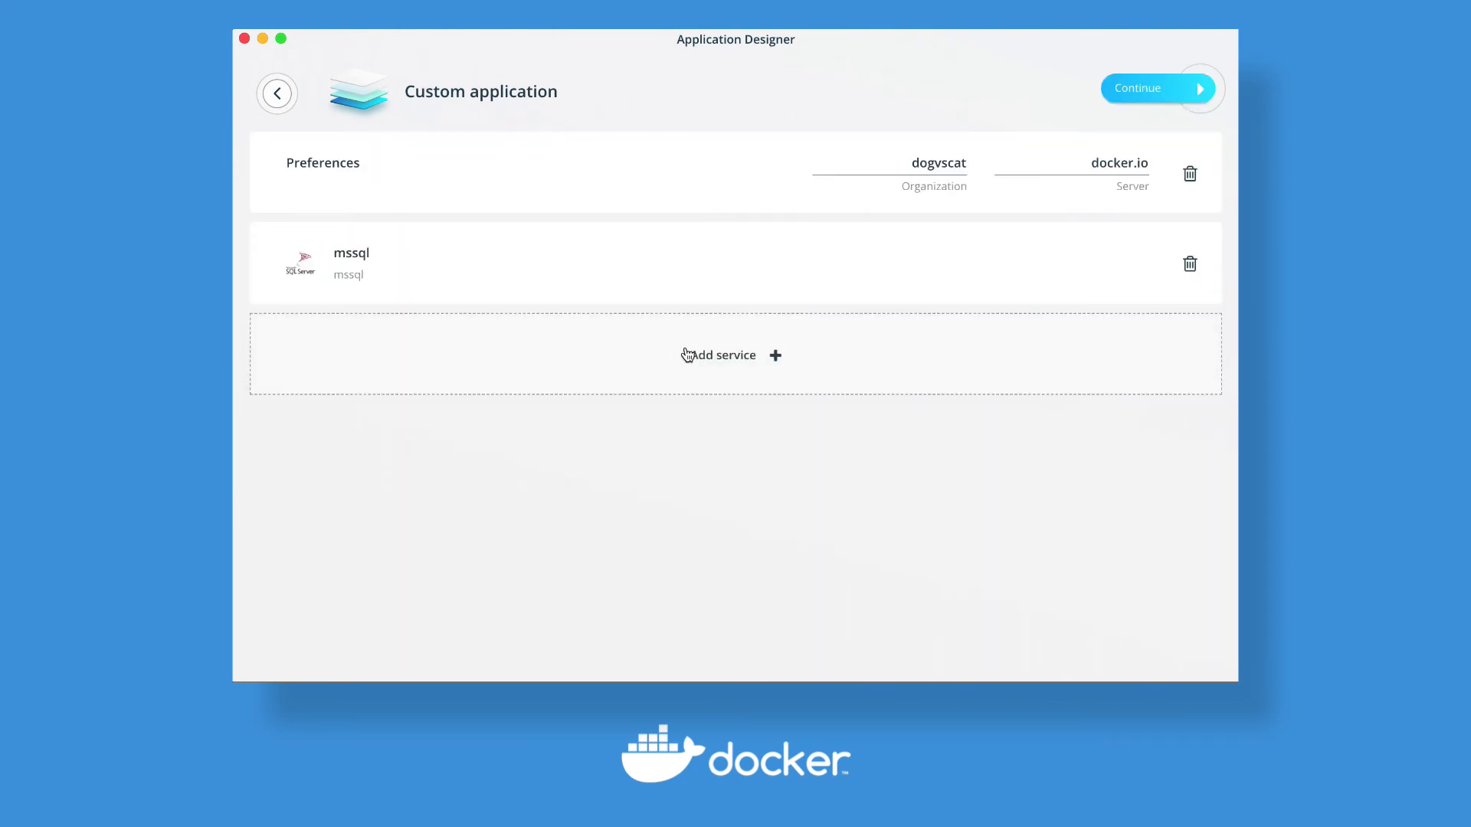
left_click(729, 354)
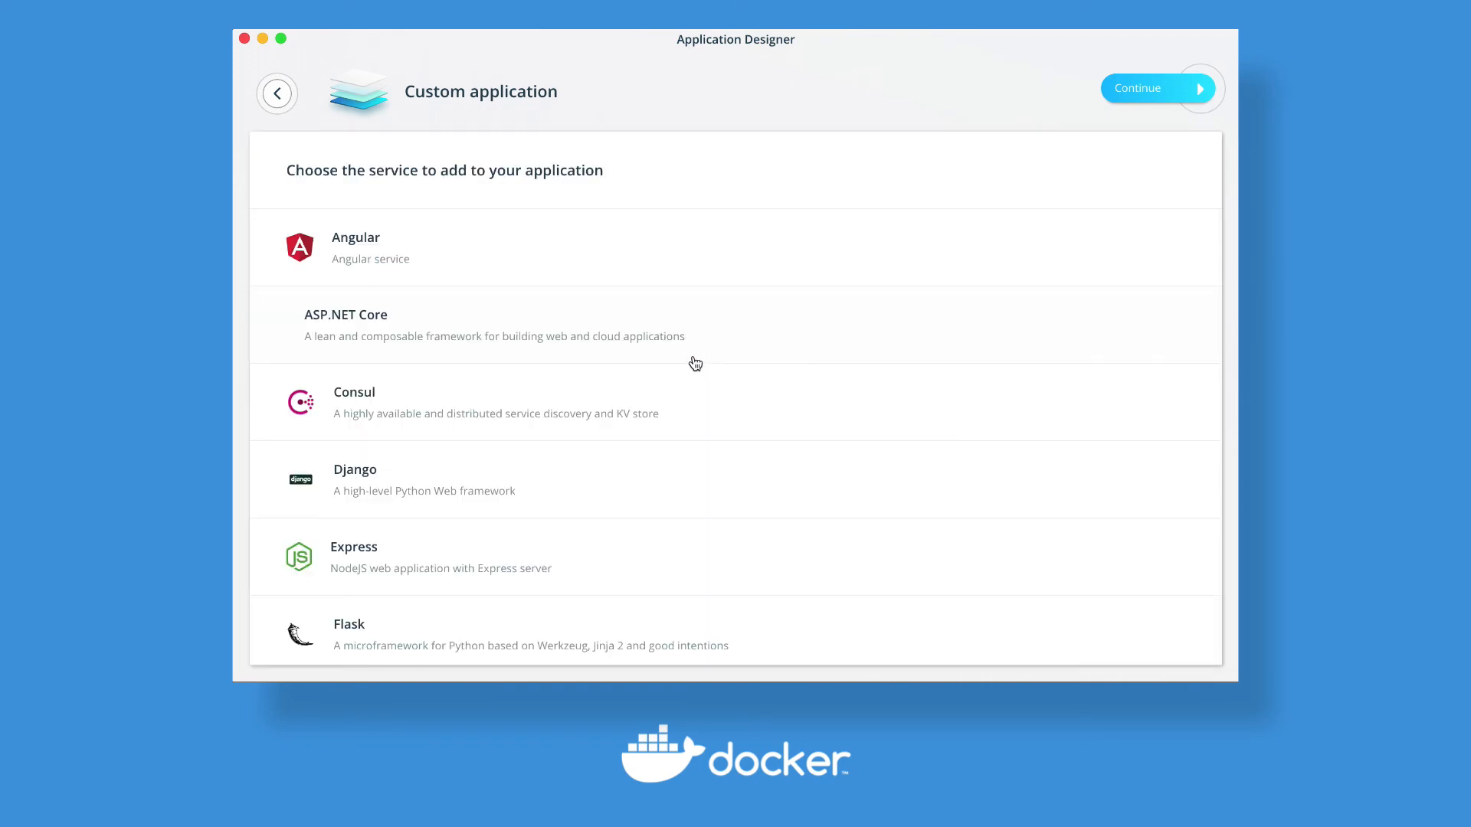